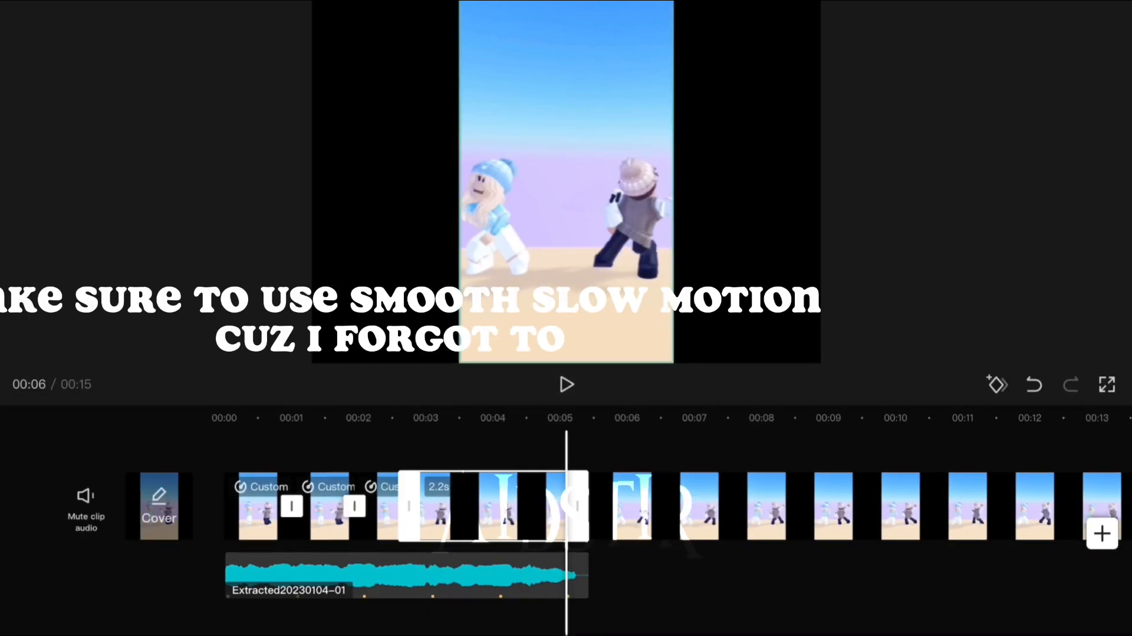
Trim the leftover footage so the project ends at 00:06 with the audio, then preview it.
left_click(566, 383)
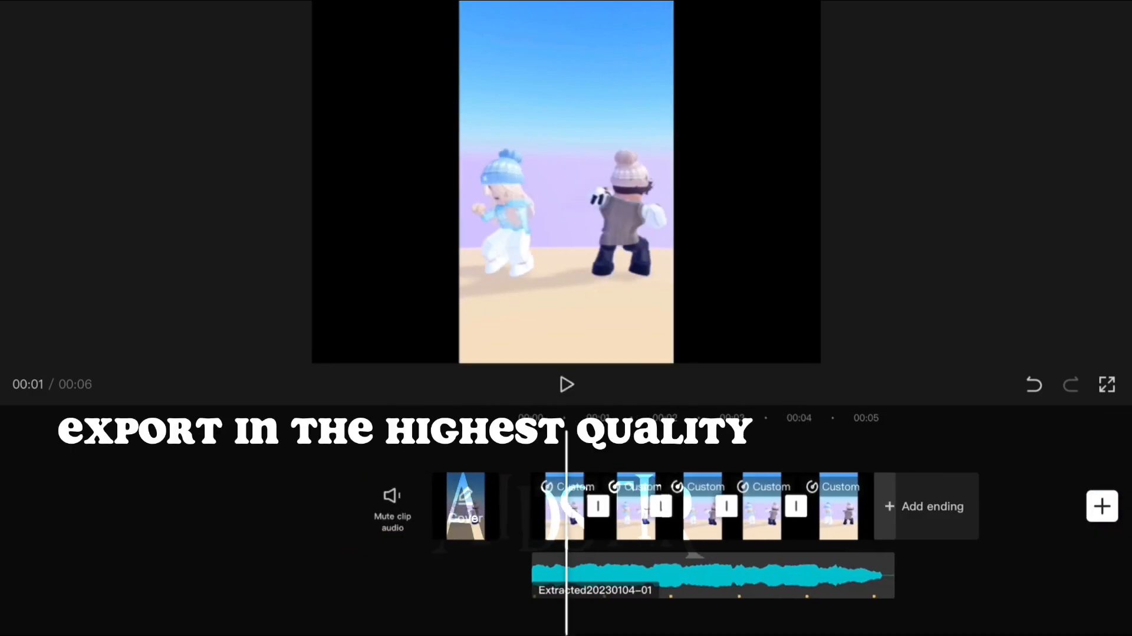
left_click(567, 384)
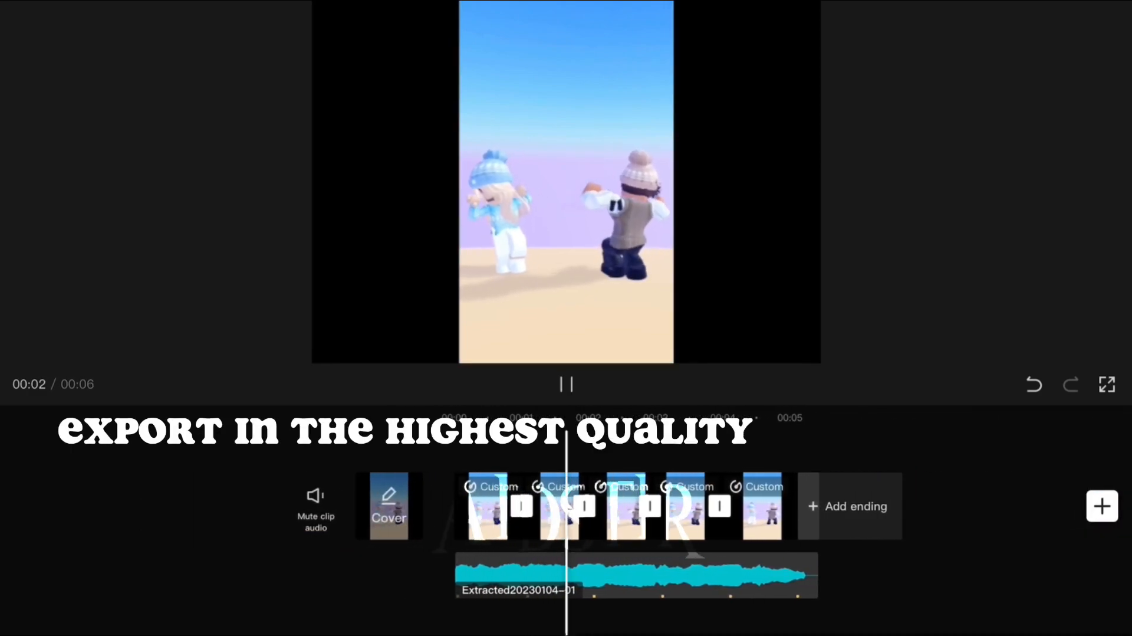